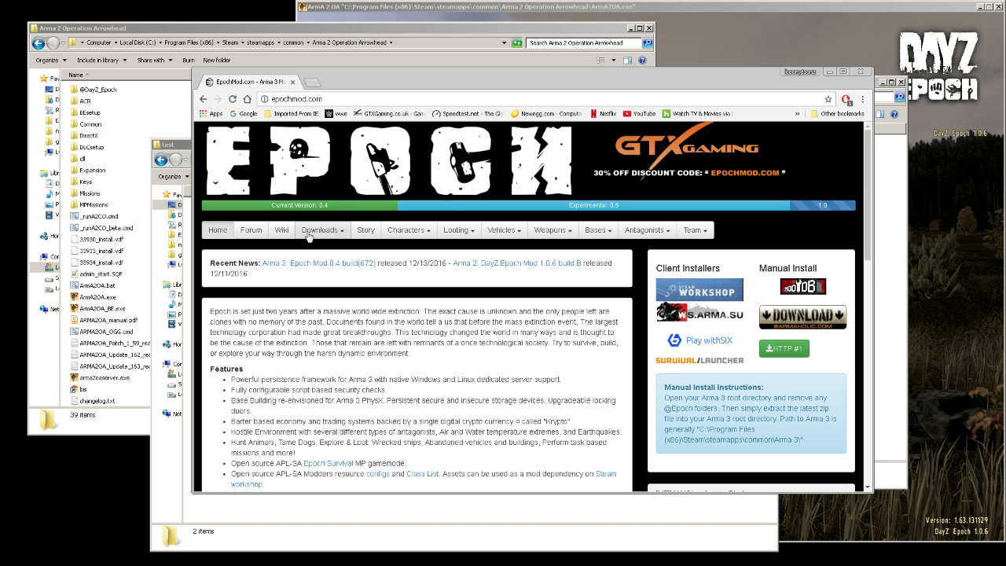
# Go to epochmod.com's DayZ Epoch downloads and scroll to the 1.0.6 client files
pyautogui.click(320, 229)
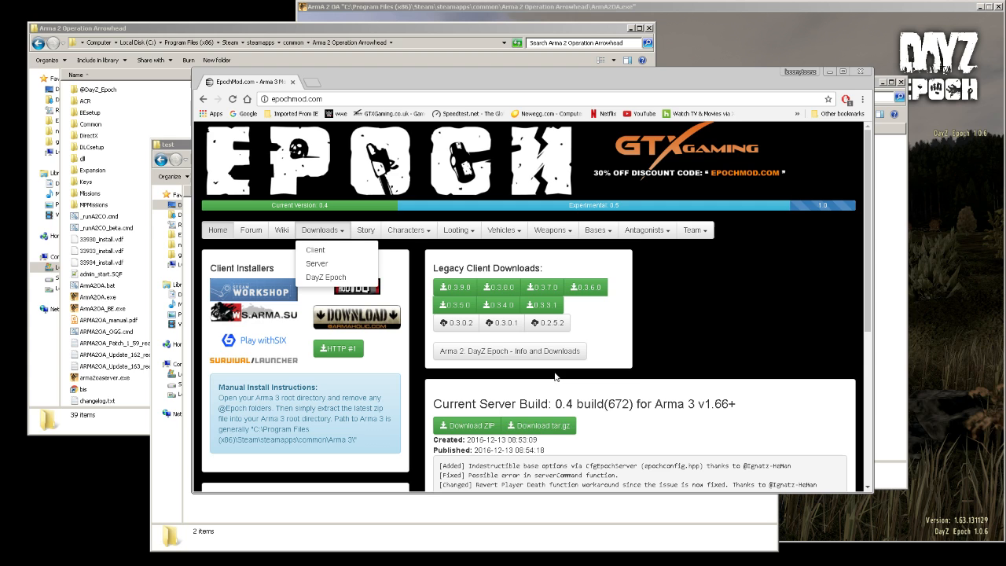
pyautogui.moveTo(485, 281)
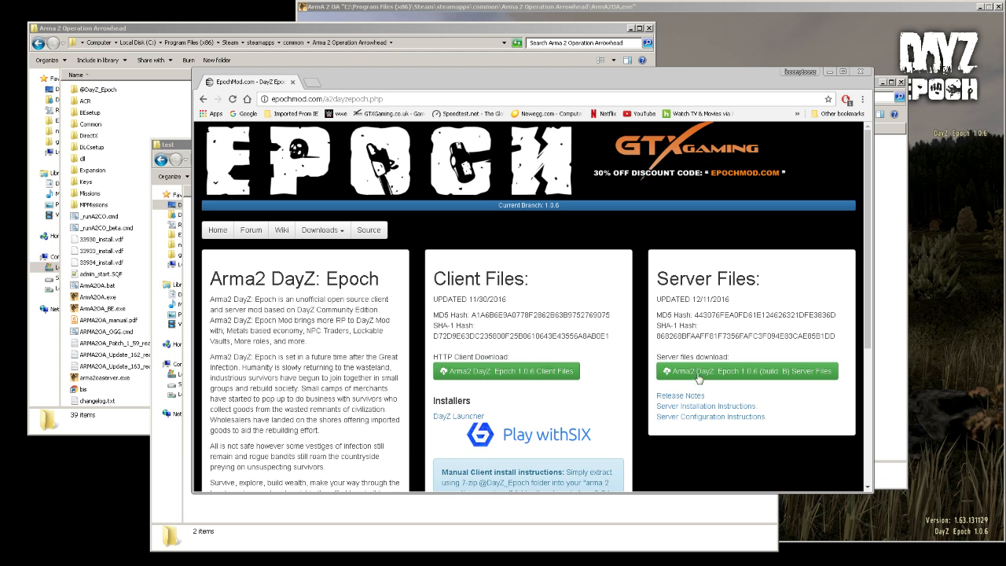
pyautogui.scroll(-3)
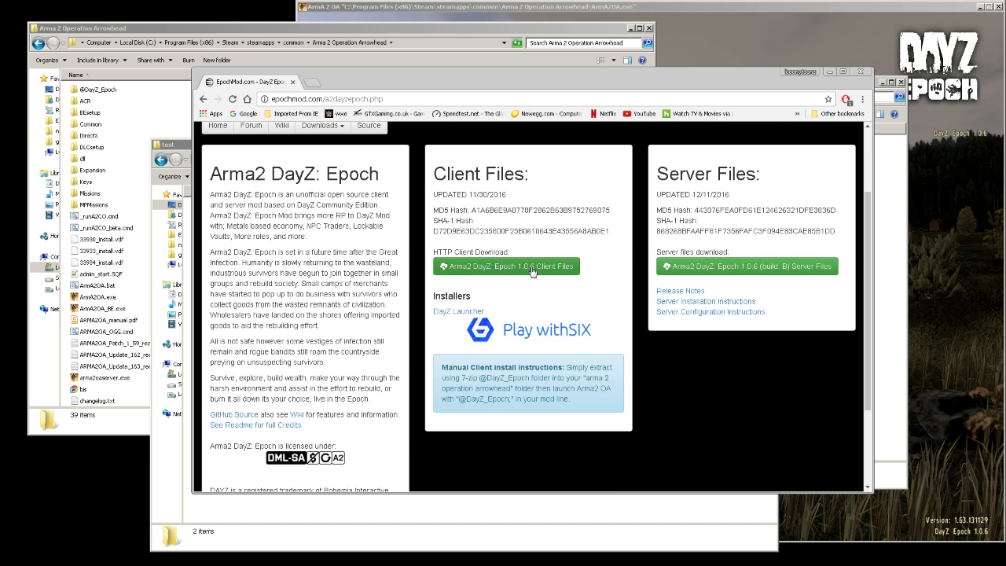
pyautogui.moveTo(491, 272)
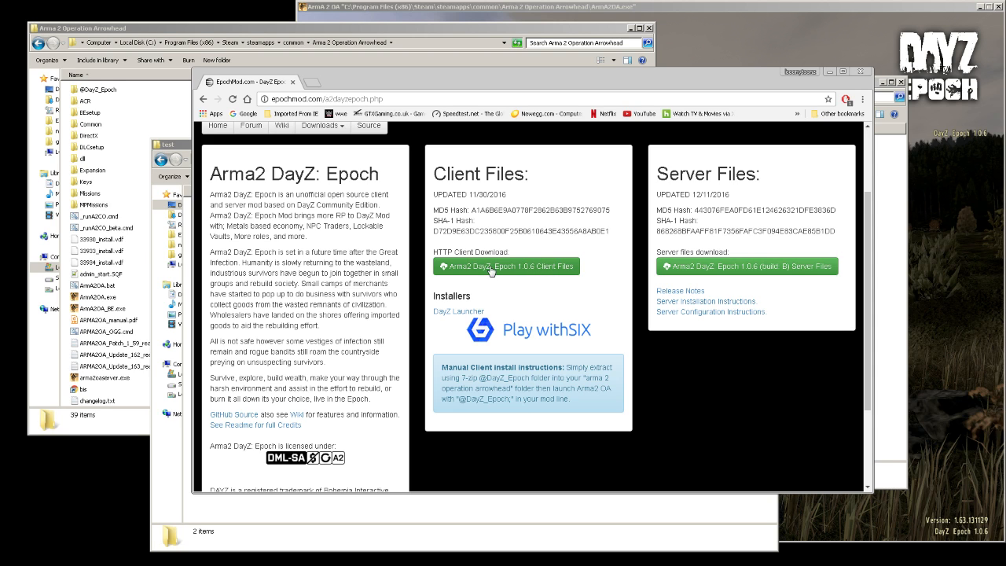
pyautogui.moveTo(489, 271)
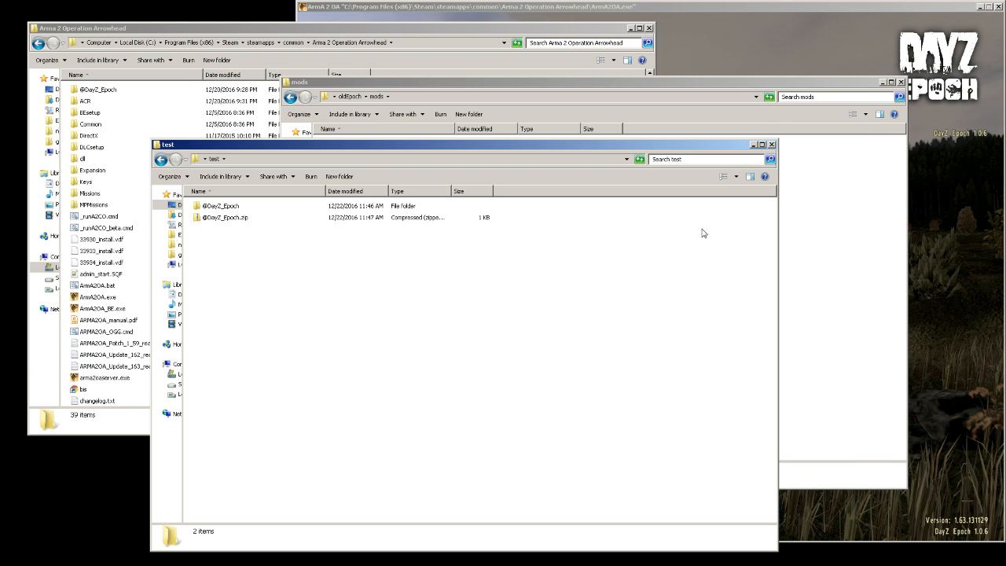
pyautogui.click(227, 217)
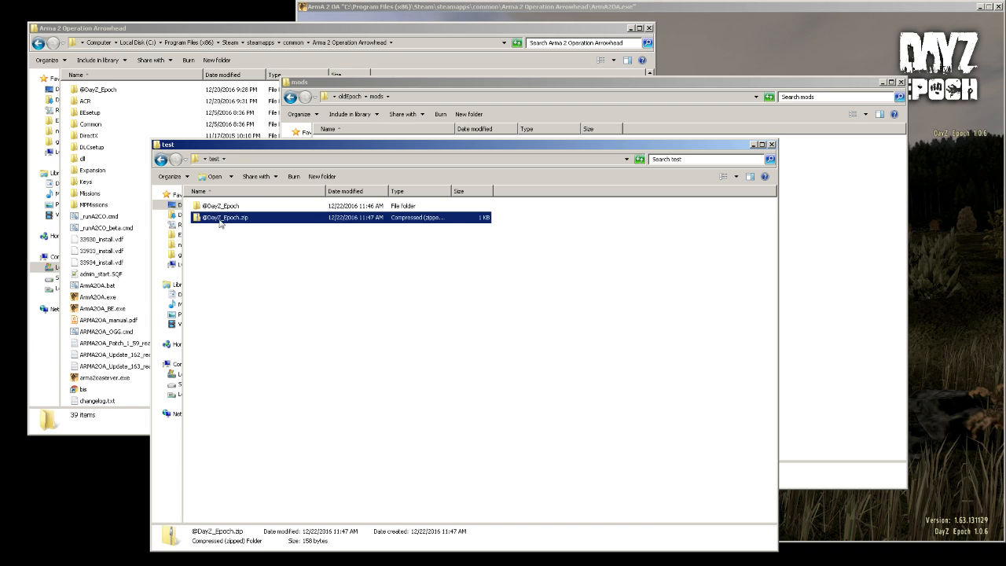
pyautogui.moveTo(238, 222)
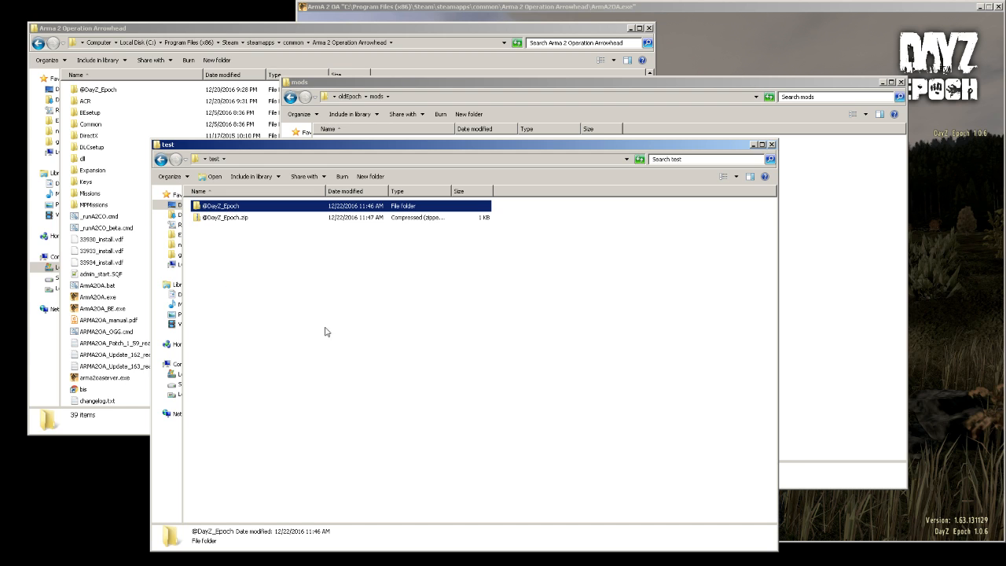
pyautogui.moveTo(210, 36)
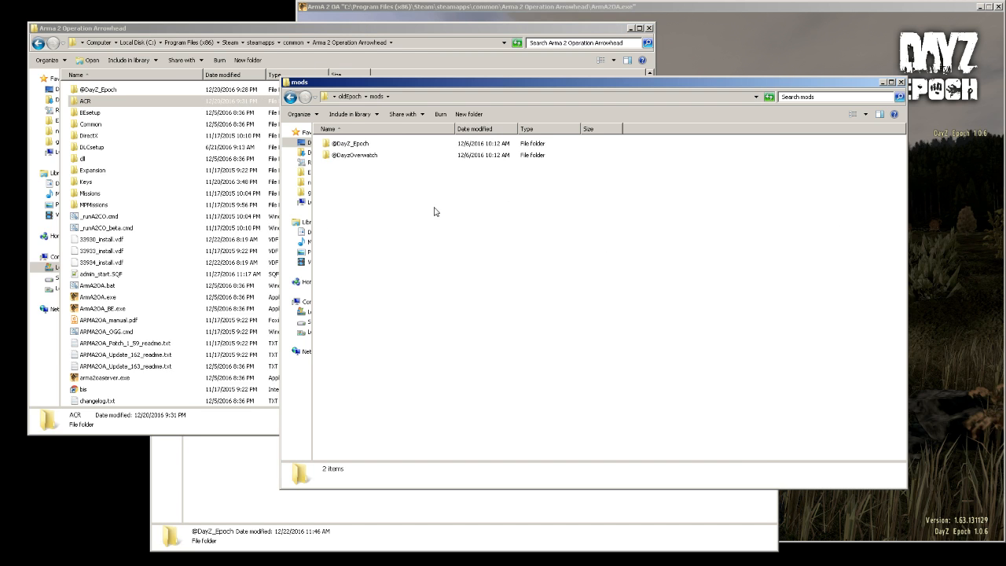
pyautogui.moveTo(341, 161)
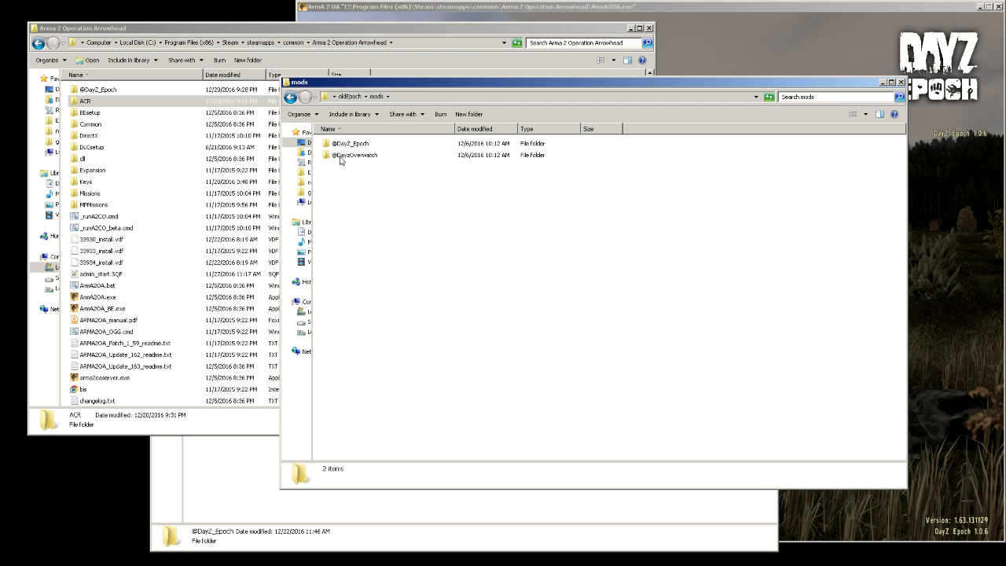
pyautogui.moveTo(134, 124)
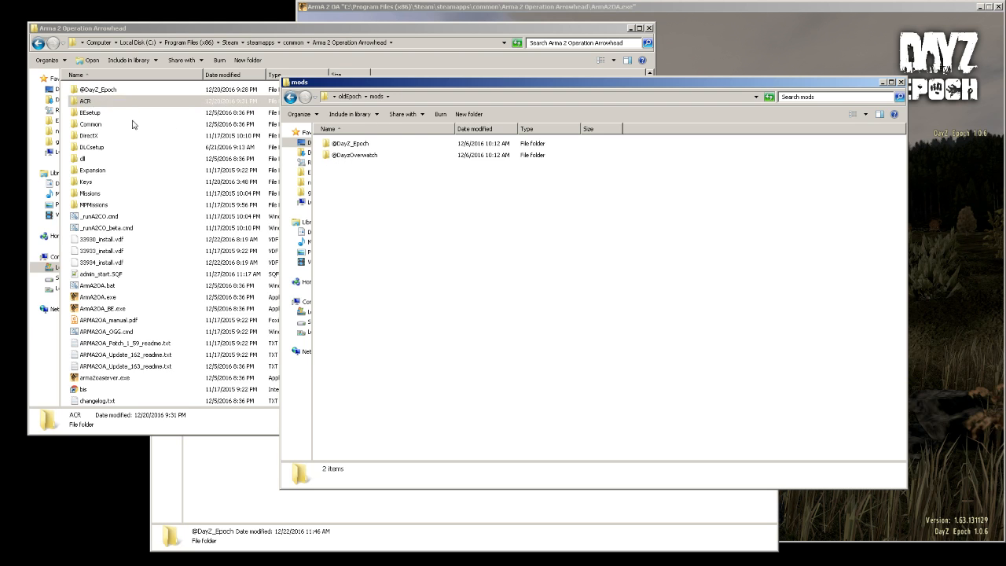
pyautogui.moveTo(87, 100)
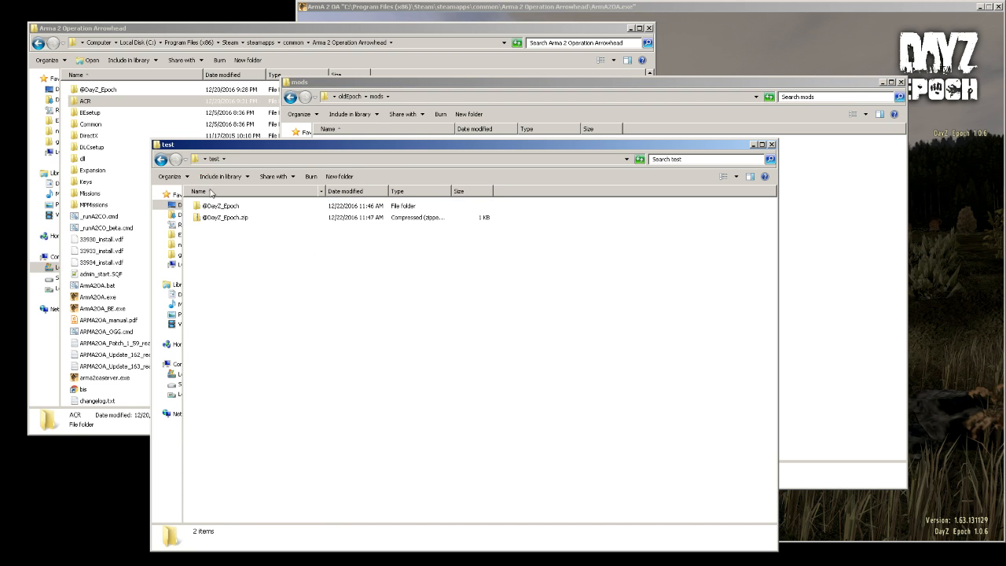
pyautogui.click(221, 205)
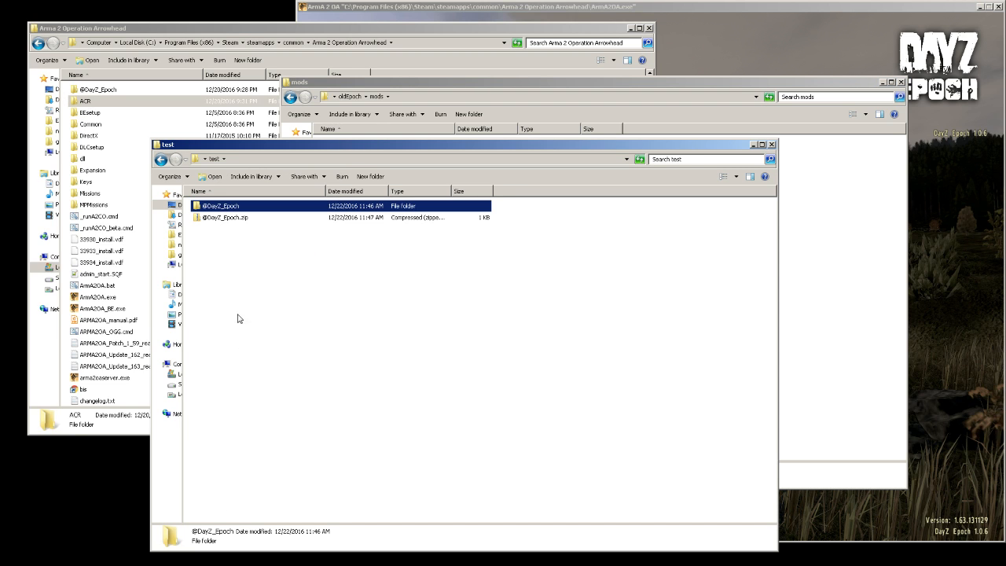
pyautogui.moveTo(111, 98)
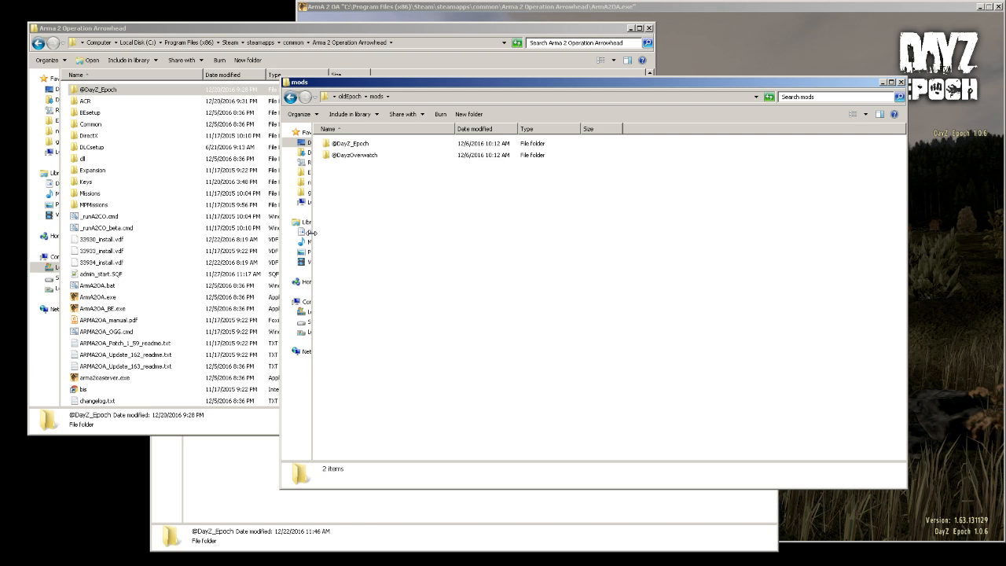
pyautogui.moveTo(352, 189)
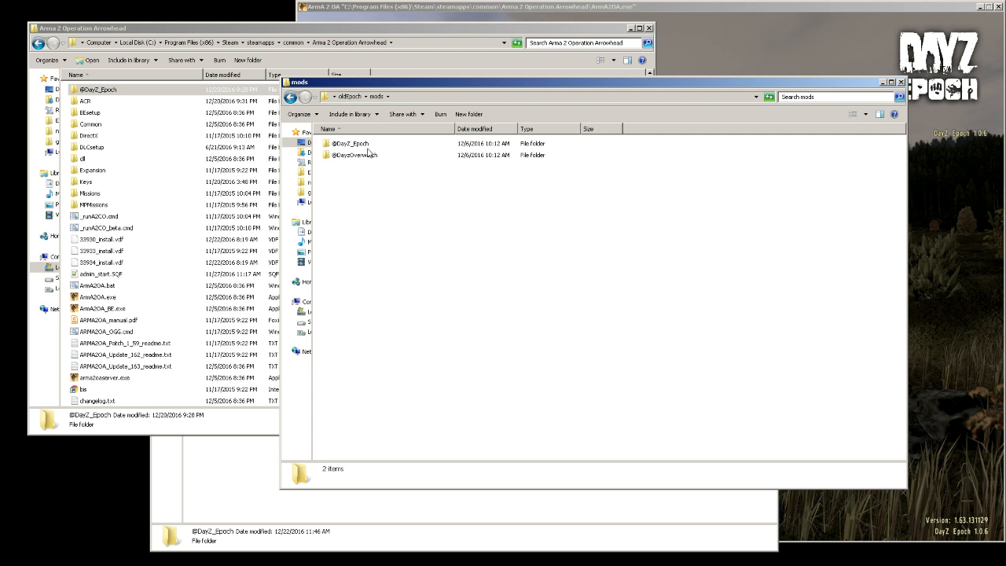
pyautogui.moveTo(246, 222)
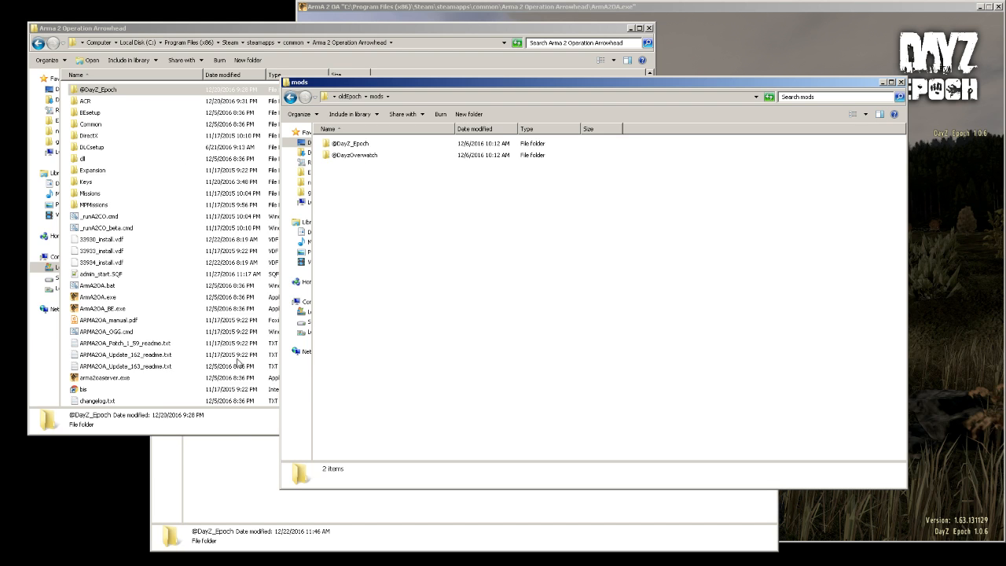
pyautogui.moveTo(232, 481)
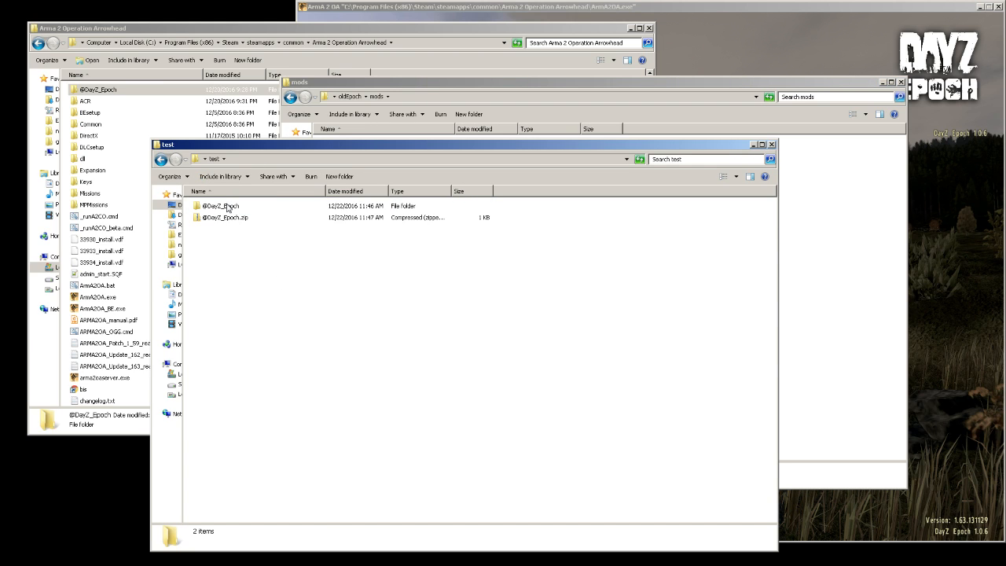
pyautogui.moveTo(112, 120)
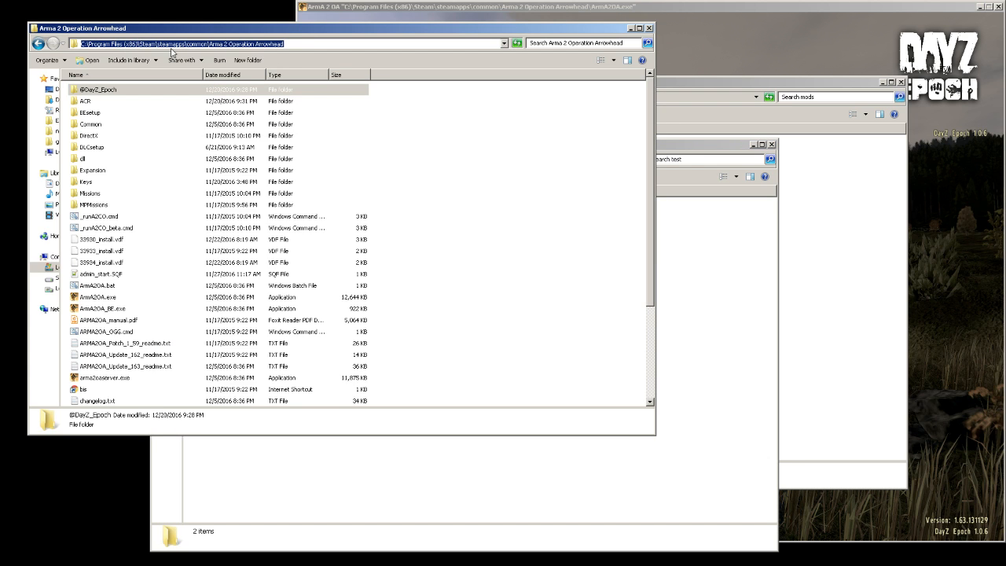
pyautogui.moveTo(217, 53)
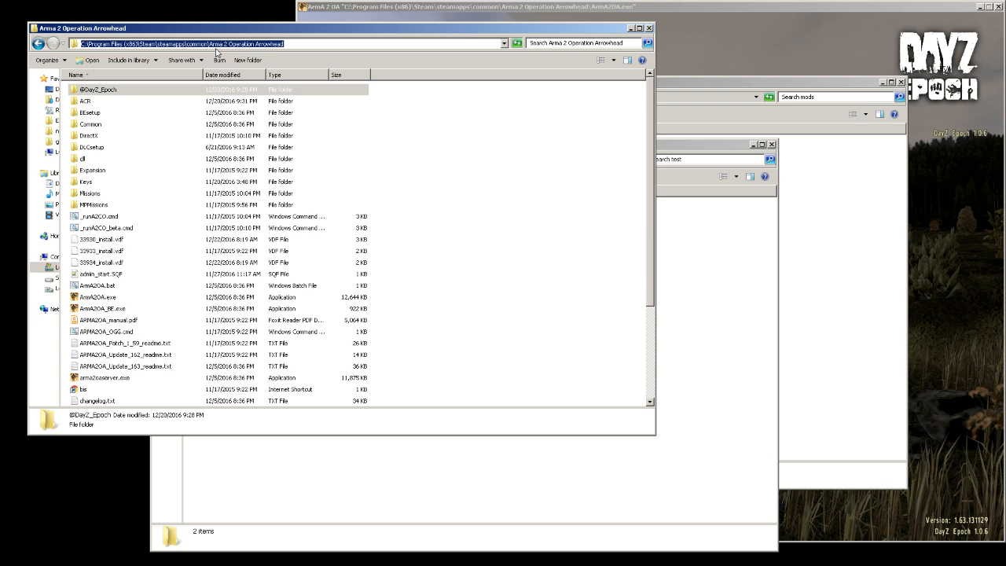
pyautogui.moveTo(134, 108)
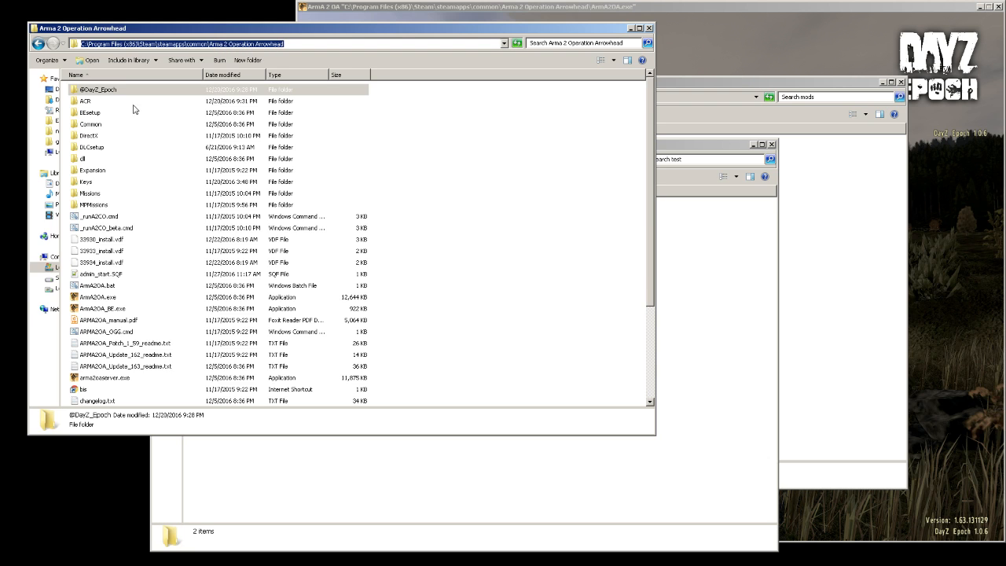
pyautogui.moveTo(660, 317)
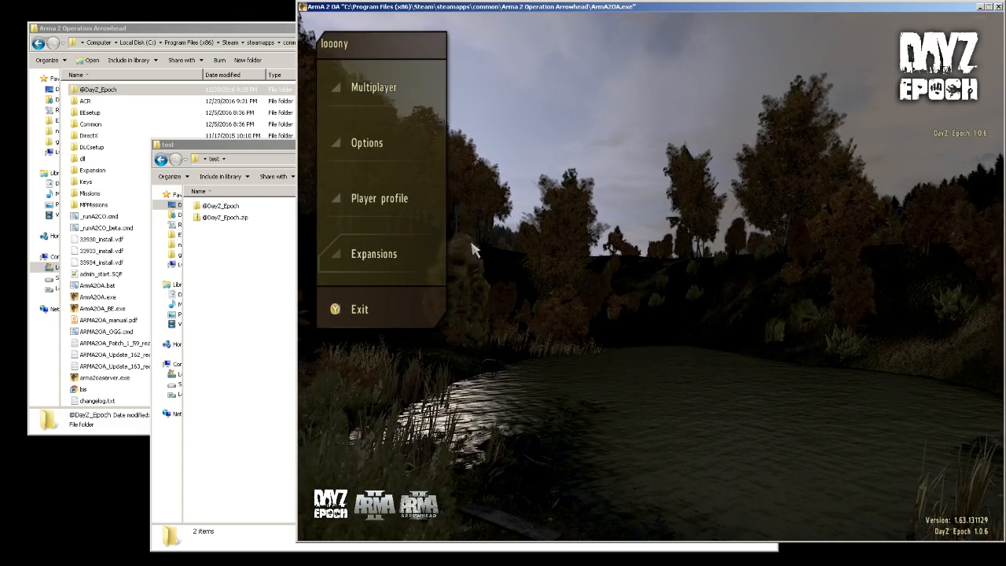
pyautogui.click(374, 253)
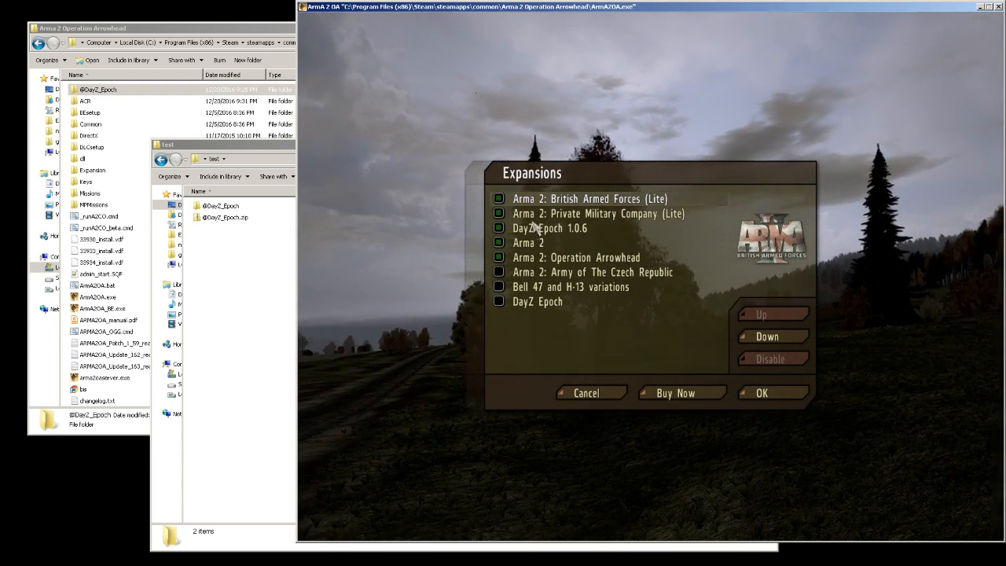
pyautogui.click(591, 199)
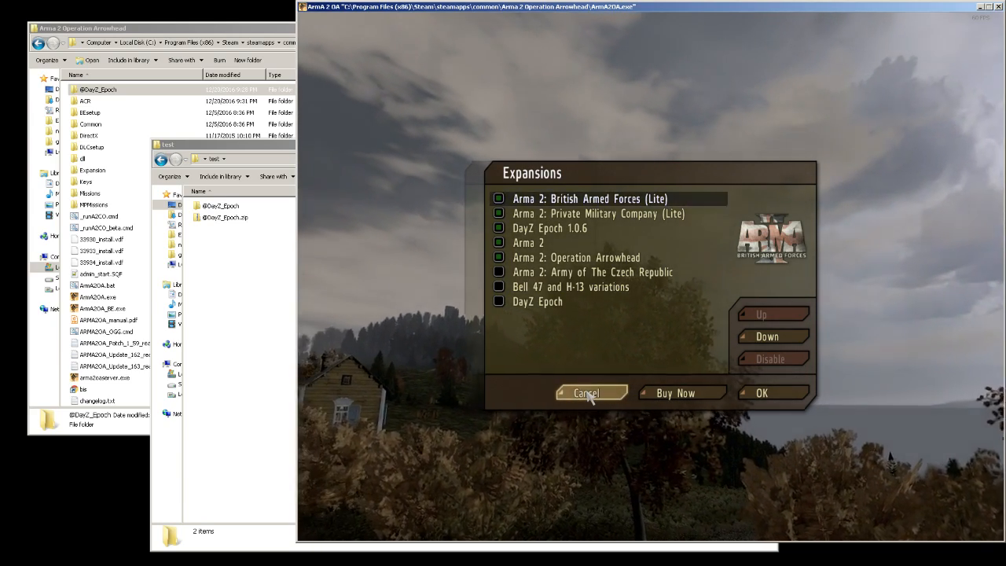
pyautogui.click(585, 393)
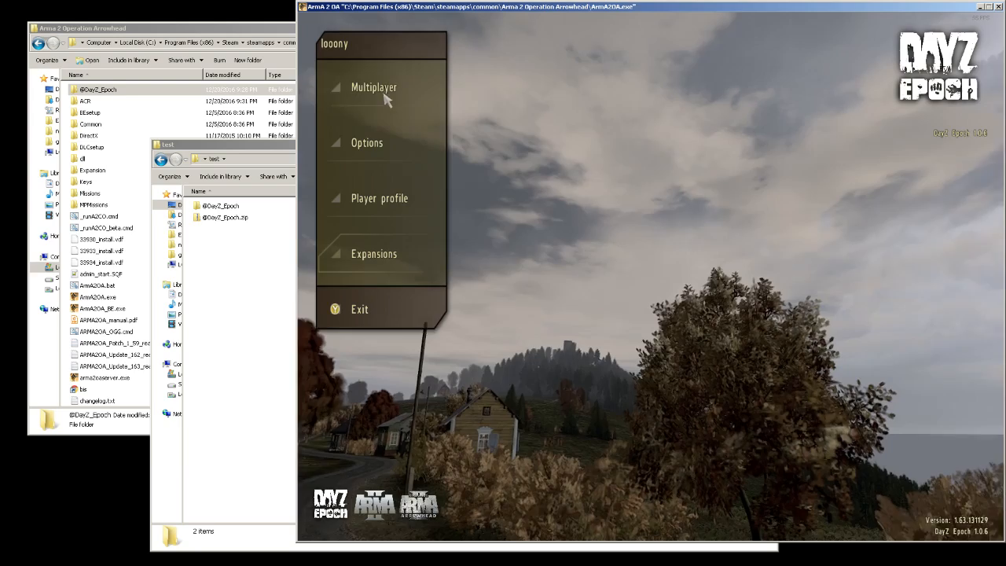
# Add remote server 193.111.184.52 port 2304 in the Multiplayer browser
pyautogui.click(374, 87)
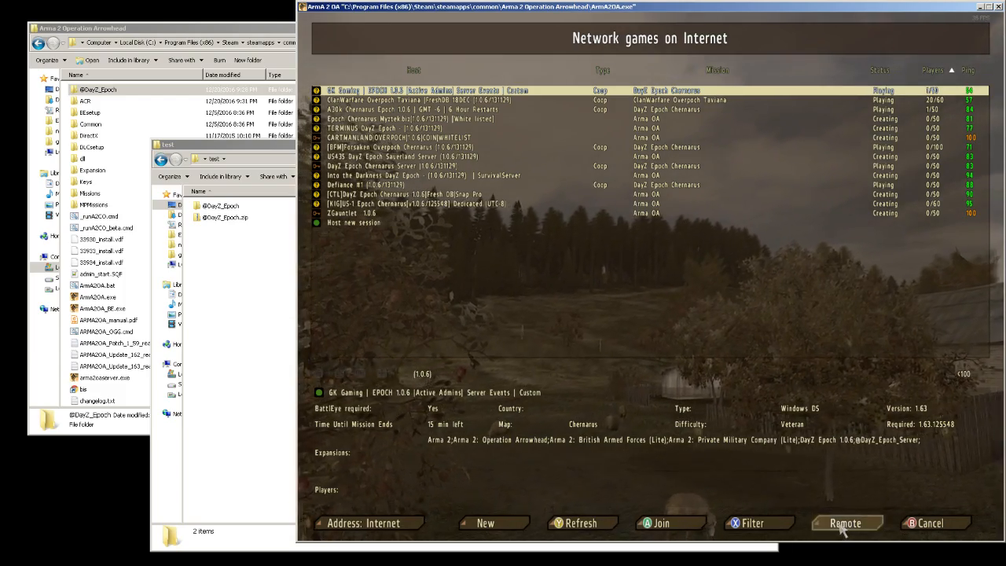
pyautogui.click(845, 523)
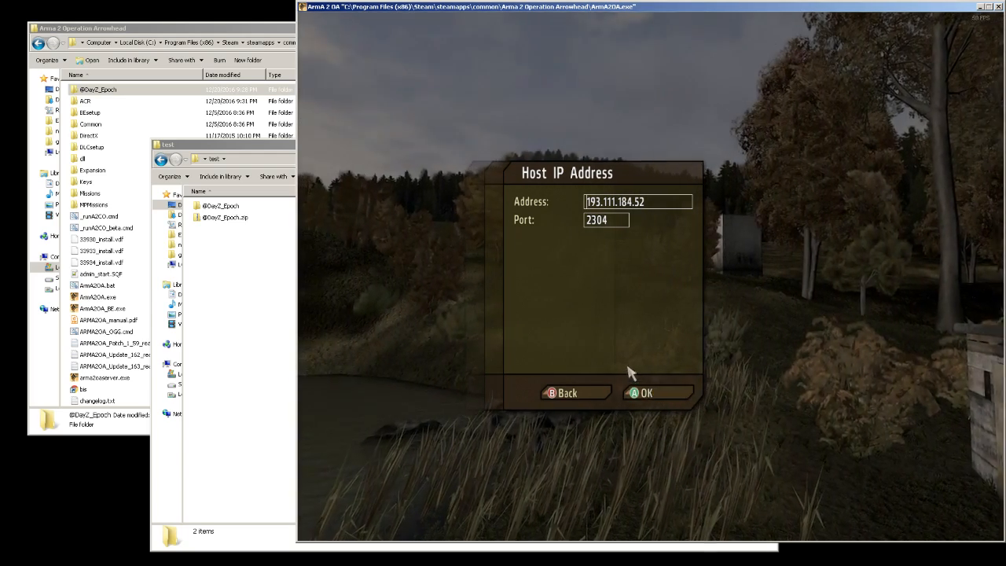
pyautogui.click(640, 393)
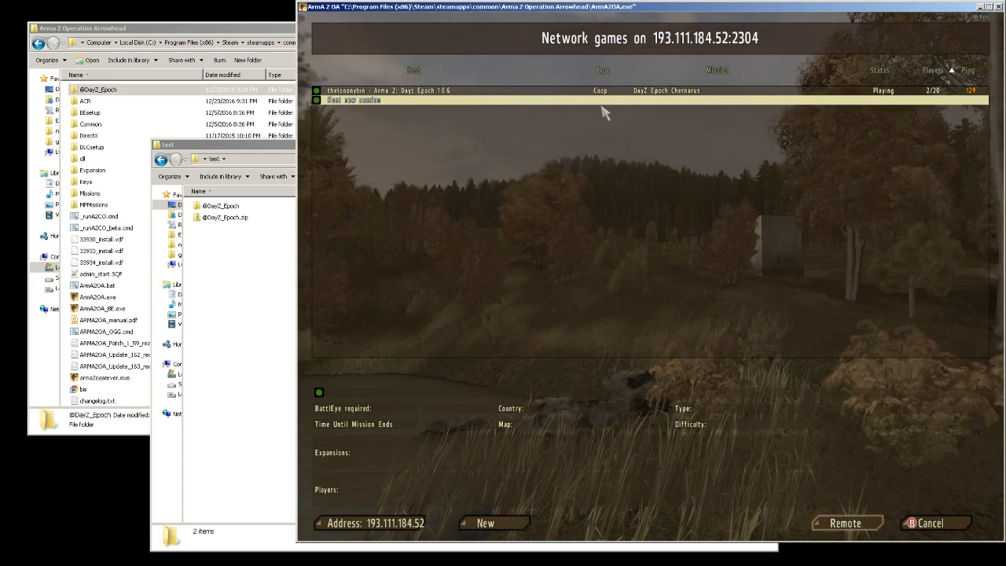